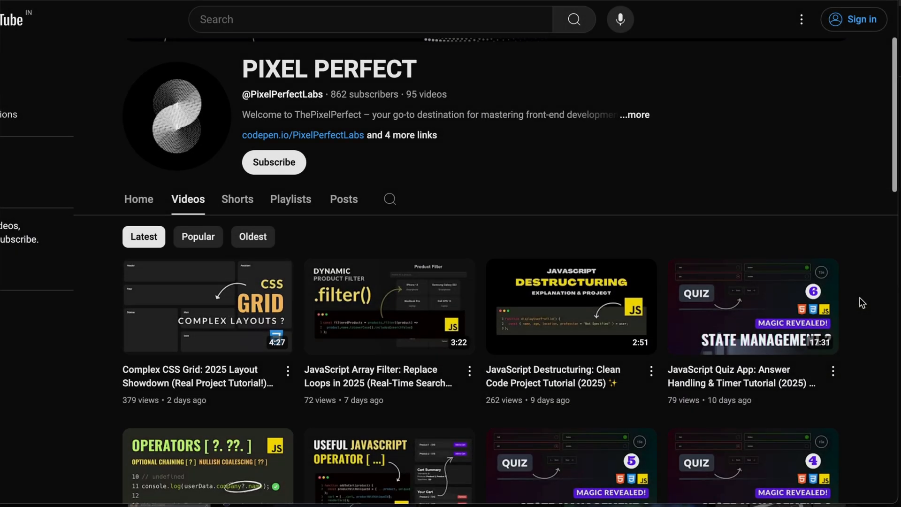
- Scroll the channel's Videos grid and switch to the Posts tab
scroll(down, 3)
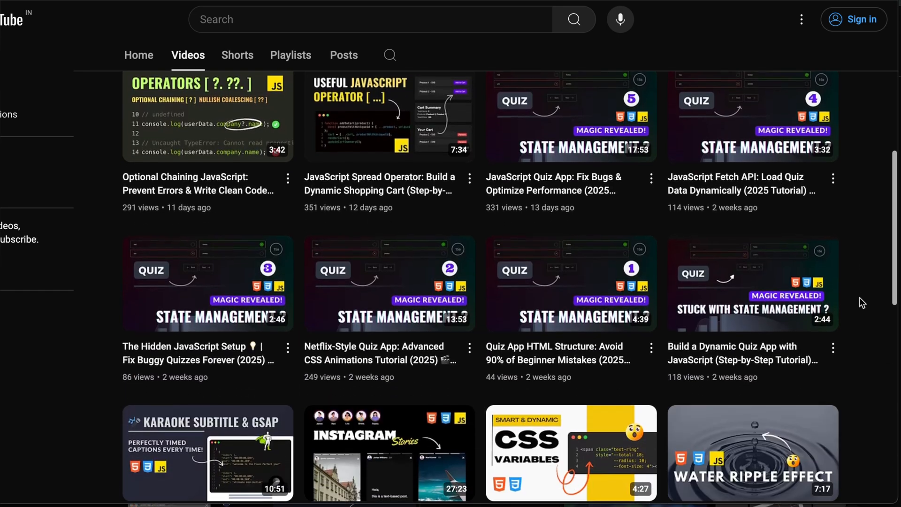
scroll(down, 3)
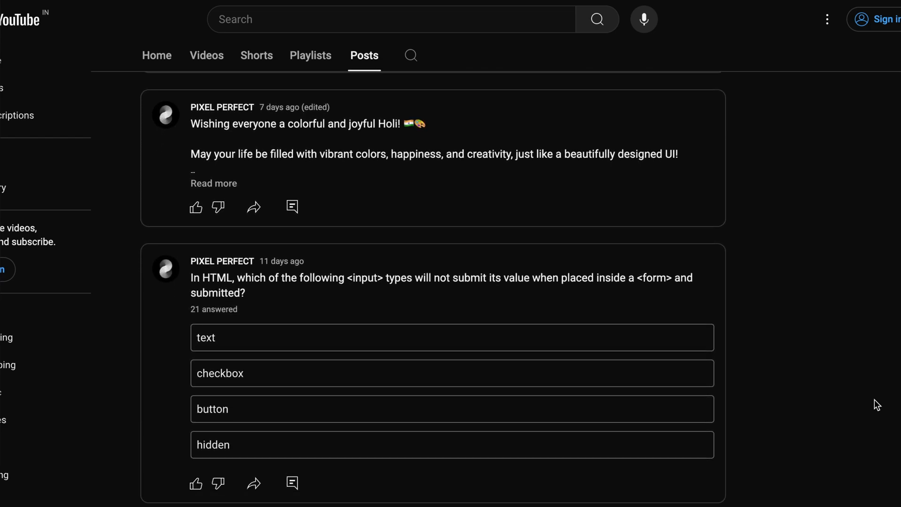
scroll(down, 3)
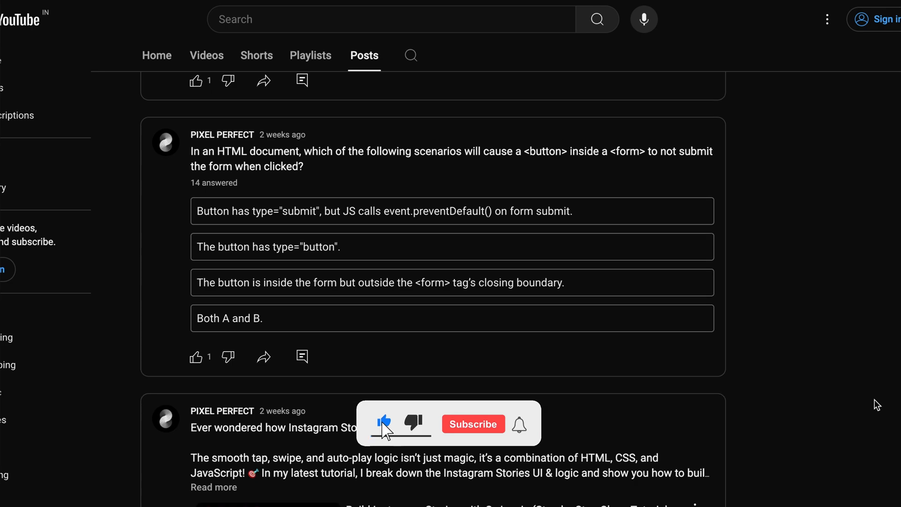
click(473, 423)
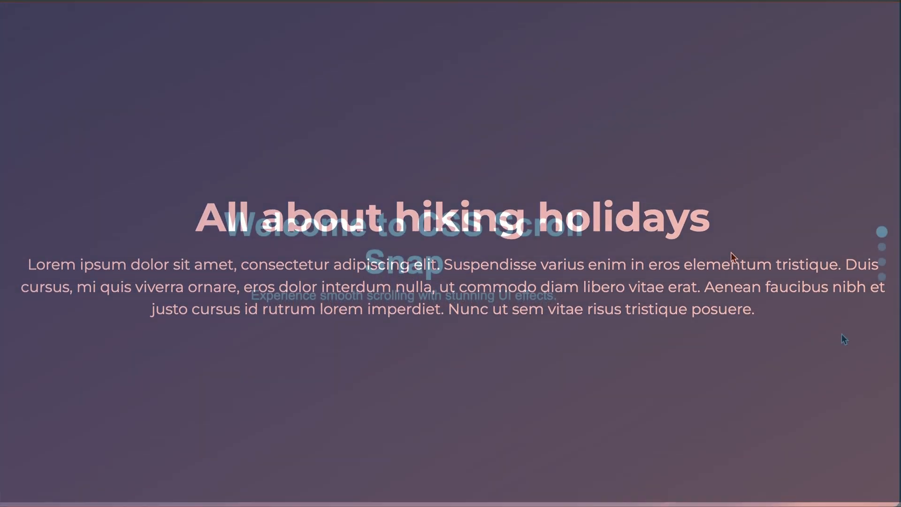
- Scroll the live page so each gradient section snaps in with fade-in text and active dots
scroll(up, 3)
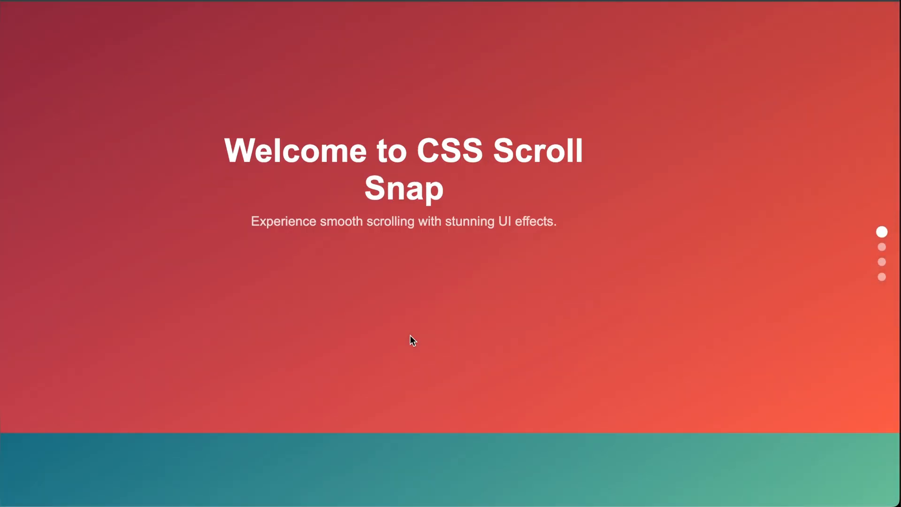
scroll(down, 3)
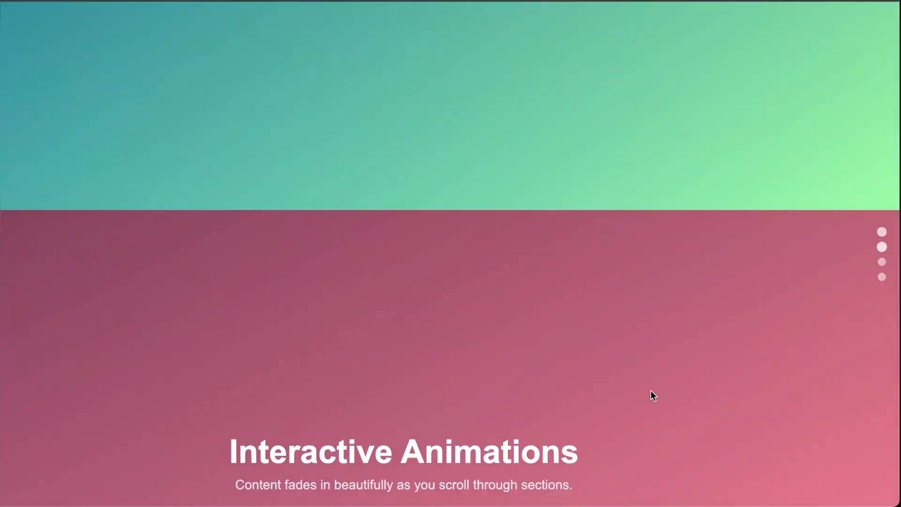
scroll(down, 3)
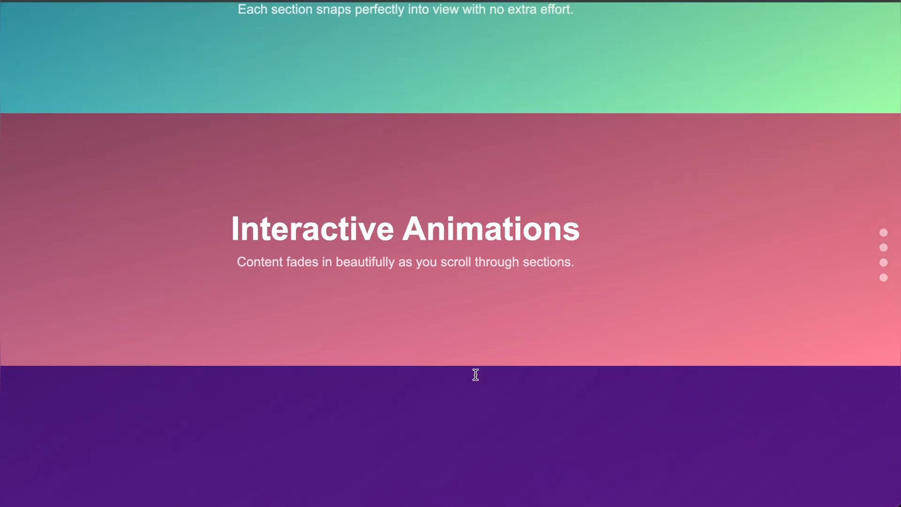
scroll(down, 3)
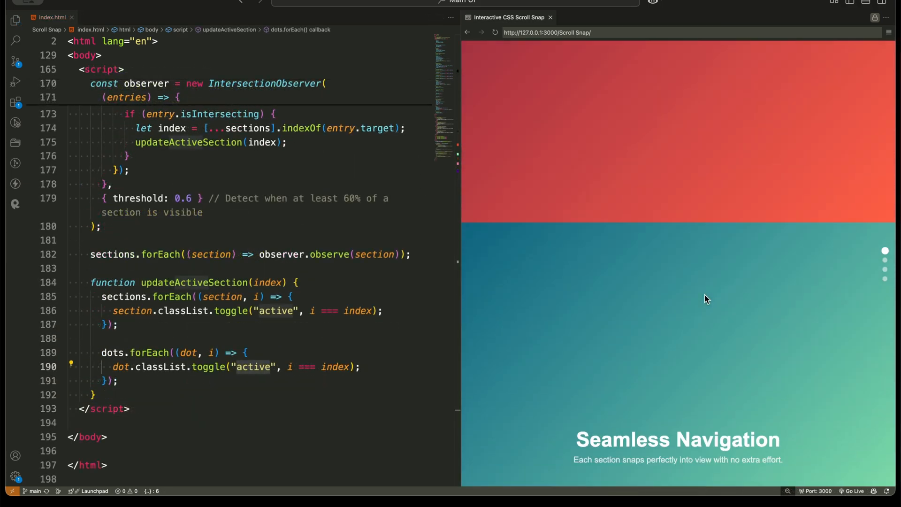
scroll(down, 3)
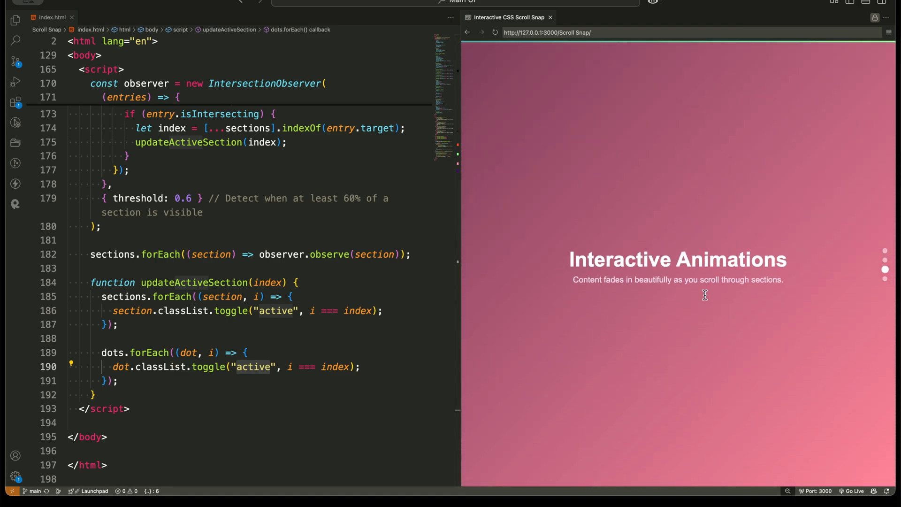
scroll(down, 3)
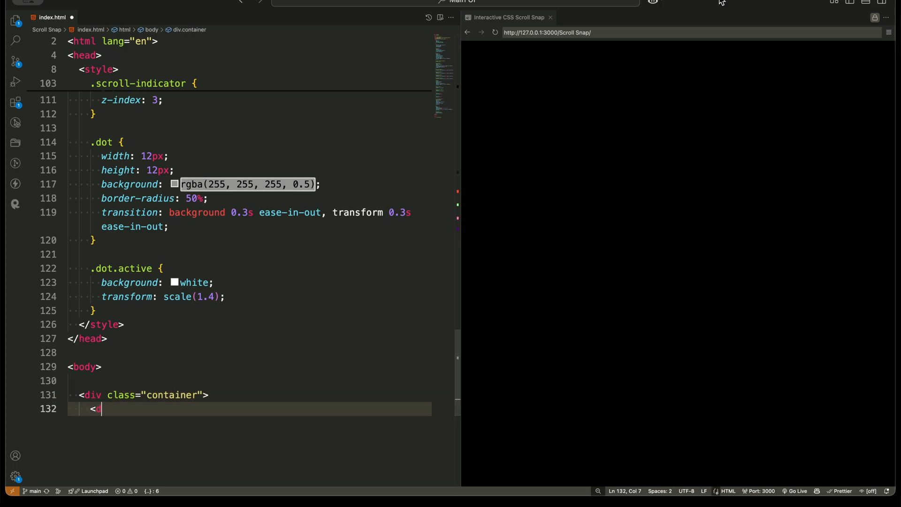
- Add section1 with the 'Welcome to CSS Scroll Snap' heading and its 'Experience smooth...' tagline
text(div class="section" id="section1">)
text(<div class="content)
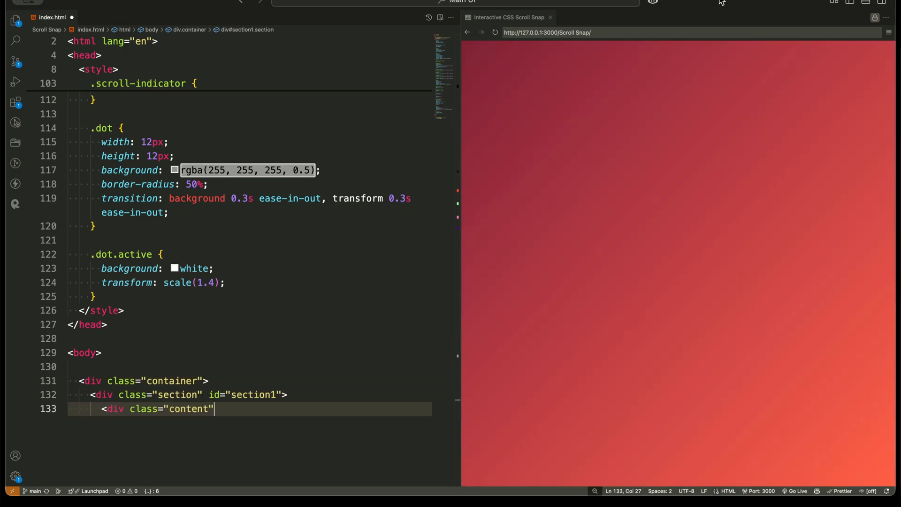
text(<h1>Welcome to CSS Scroll Sn)
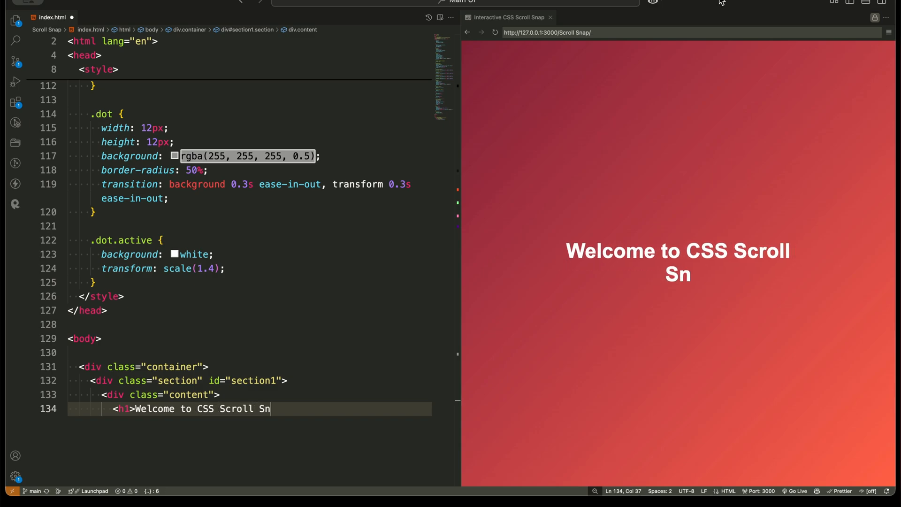
text(>Experience smooth scrolling with stunning UI effects.</p>)
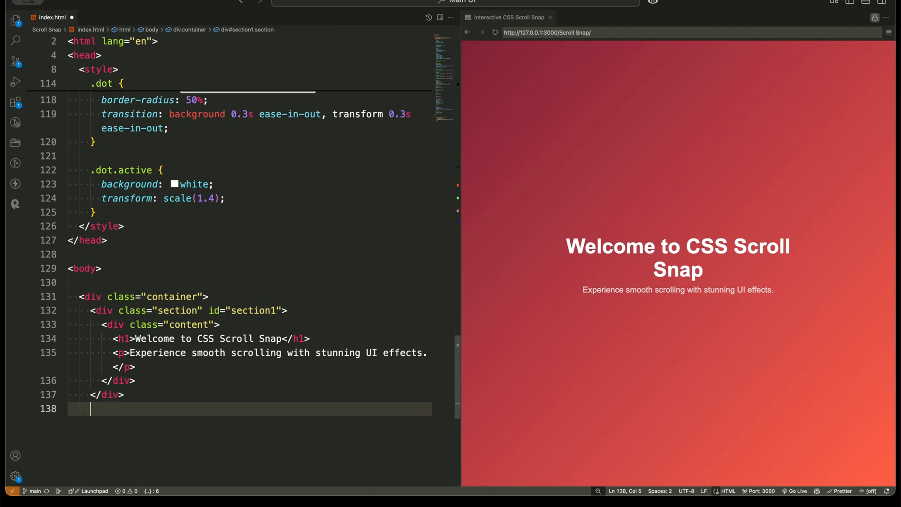
- Add section2 with the 'Seamless Navigation' heading and its '...extra effort.' paragraph
text(<div class="section" id="section2">)
text(<h1>Seamless Navigation)
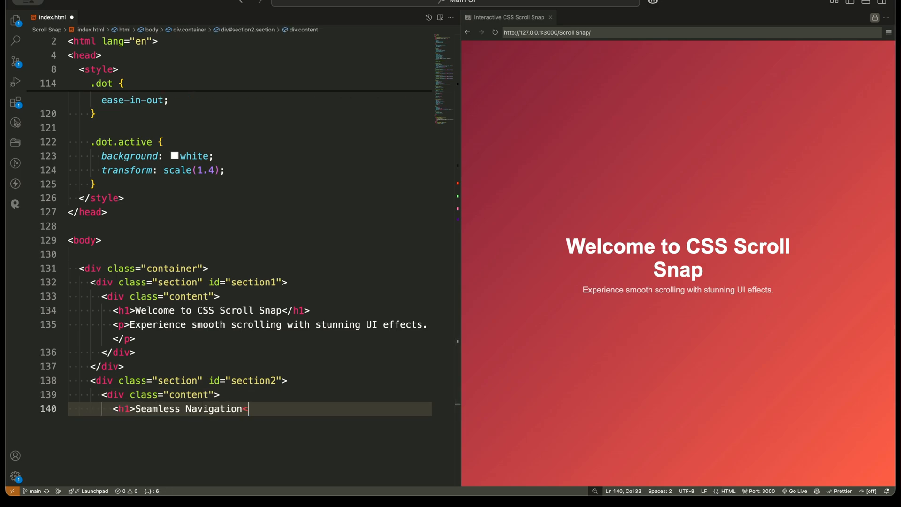
text(</h1>)
text(<p>Each section snaps perfectly into view with no)
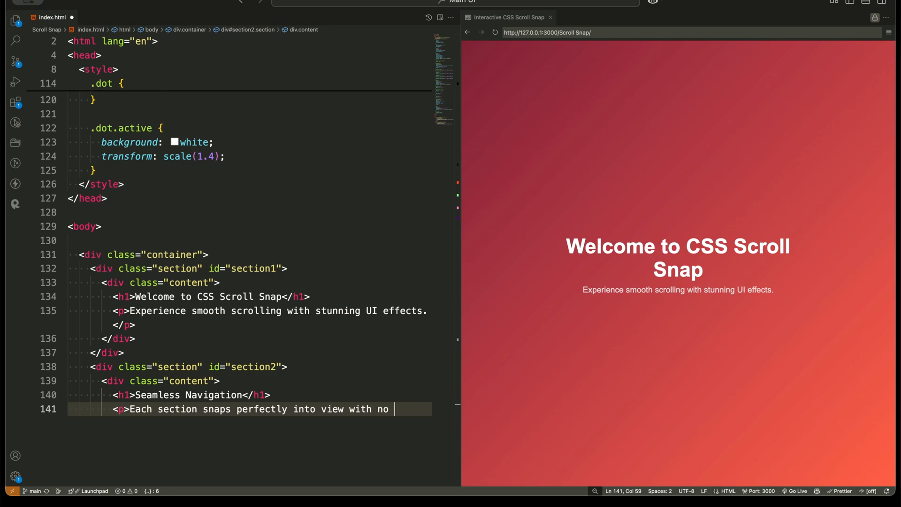
text(extra effort.</p>)
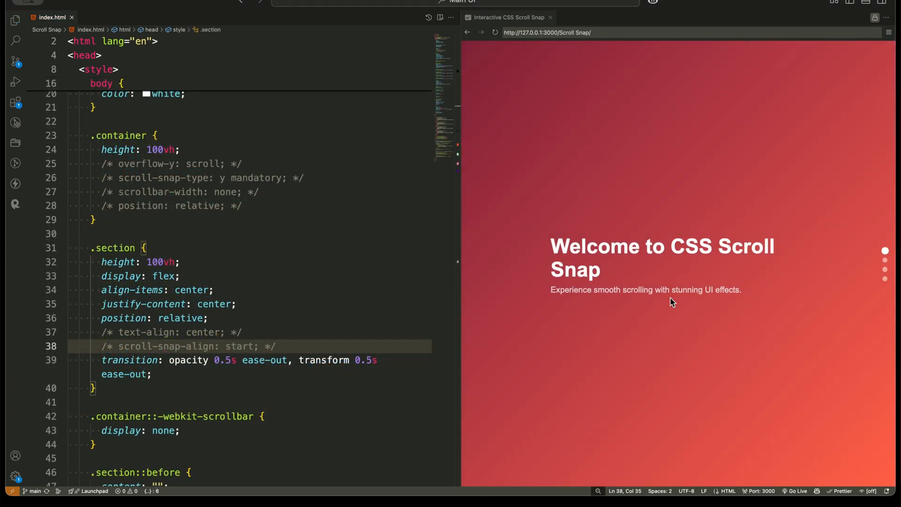
- Enable scroll-snap-type: y mandatory on .container and scroll-snap-align: start on .section
click(255, 163)
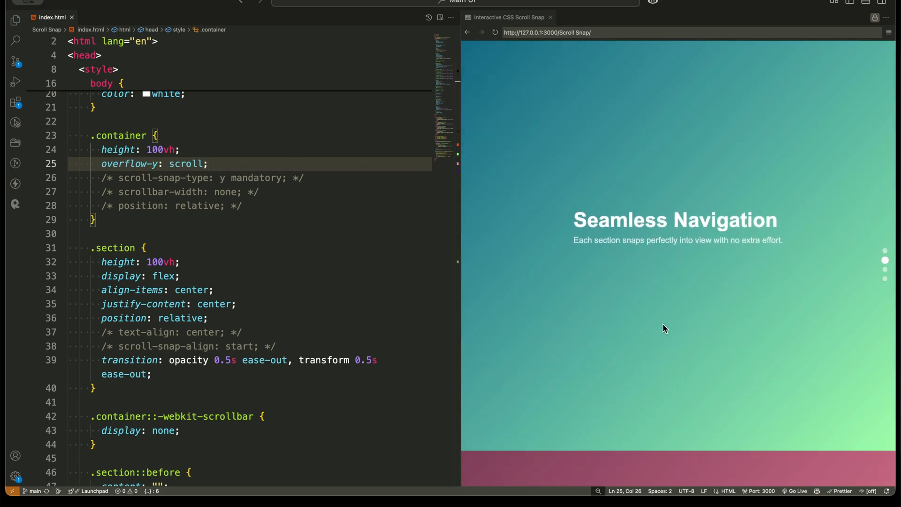
scroll(down, 3)
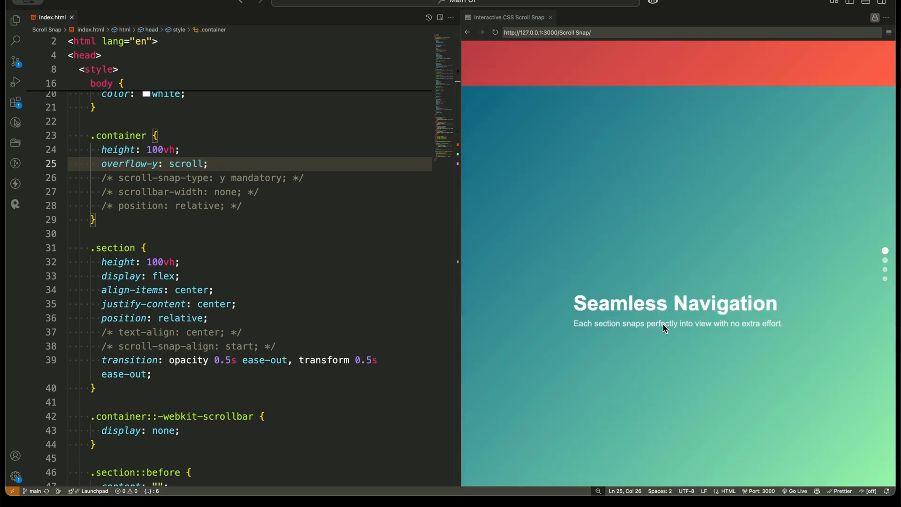
scroll(down, 3)
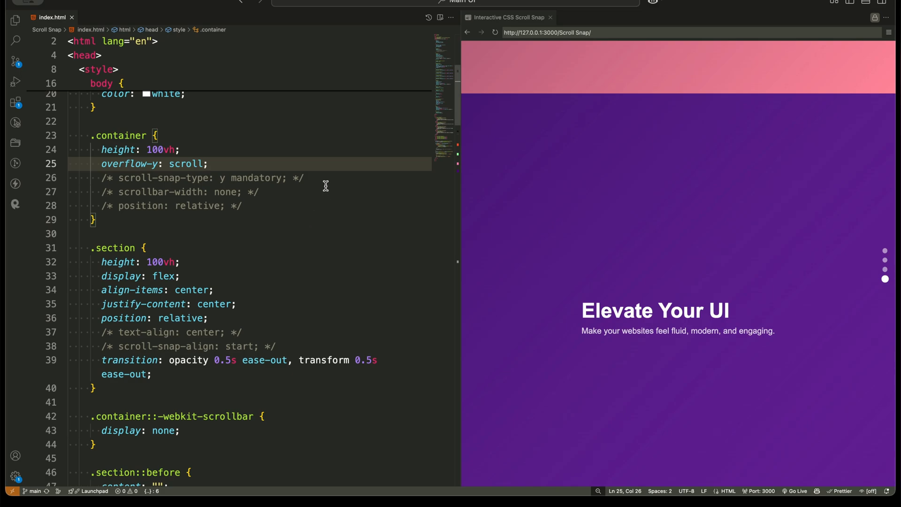
text(scroll-snap-type: y mandatory;)
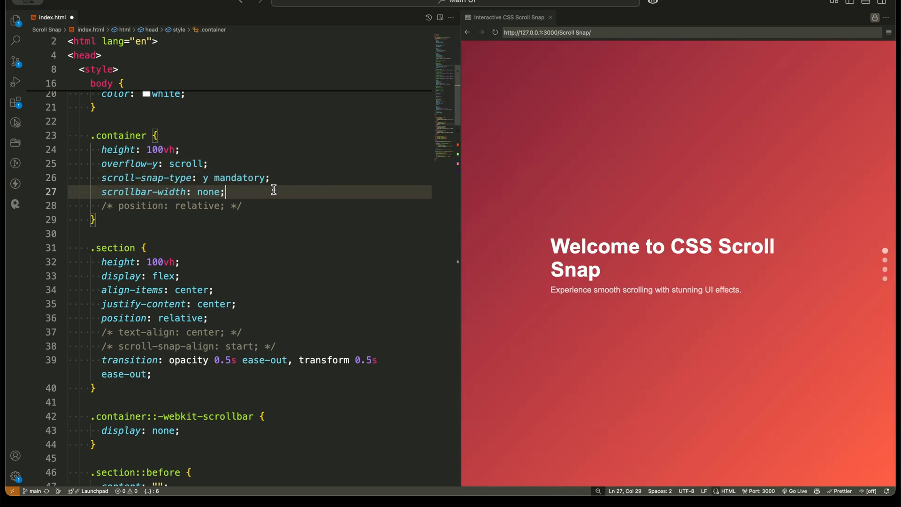
scroll(down, 3)
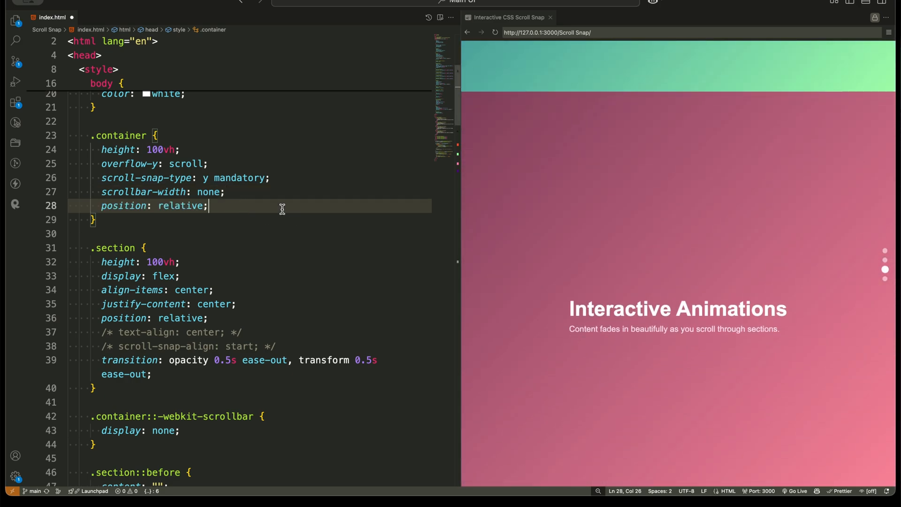
scroll(down, 3)
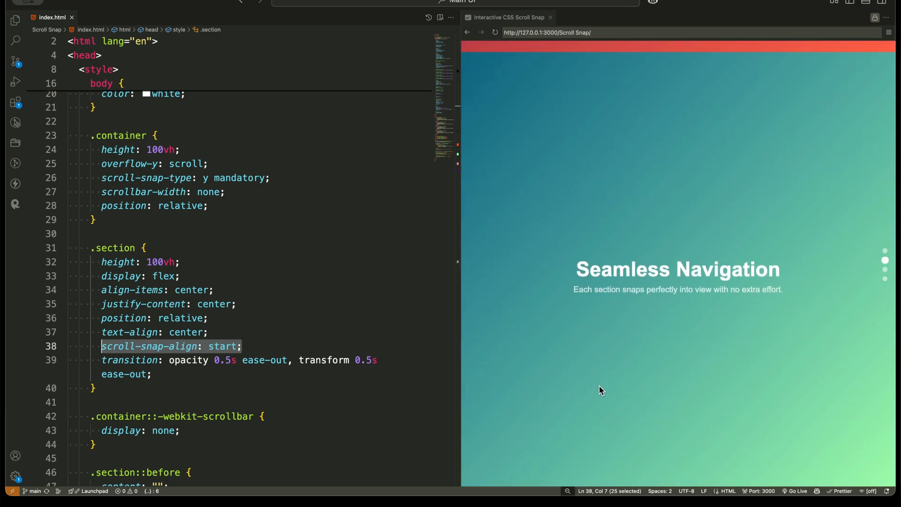
- Give sections two and three height: 50vh and keep scroll-snap-align: start on .section
text(en)
text(height: 50vh;)
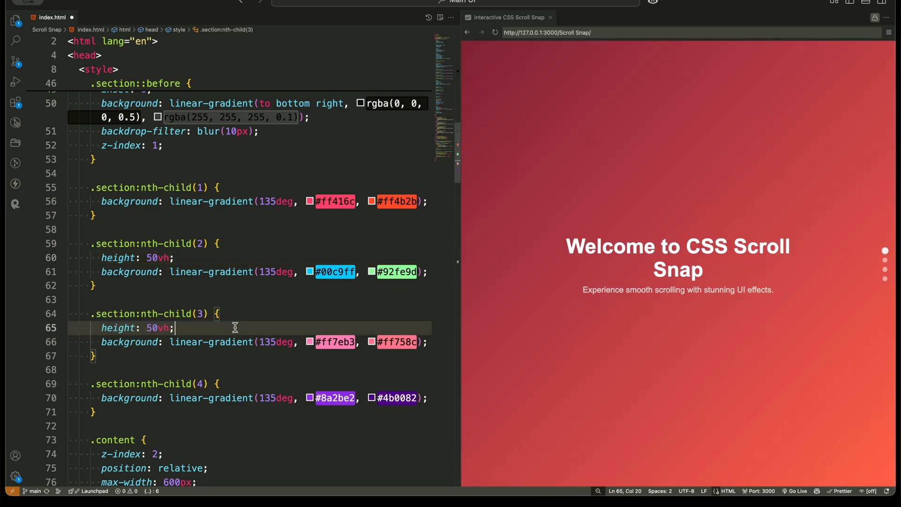
scroll(down, 3)
text(scroll-snap-align: s)
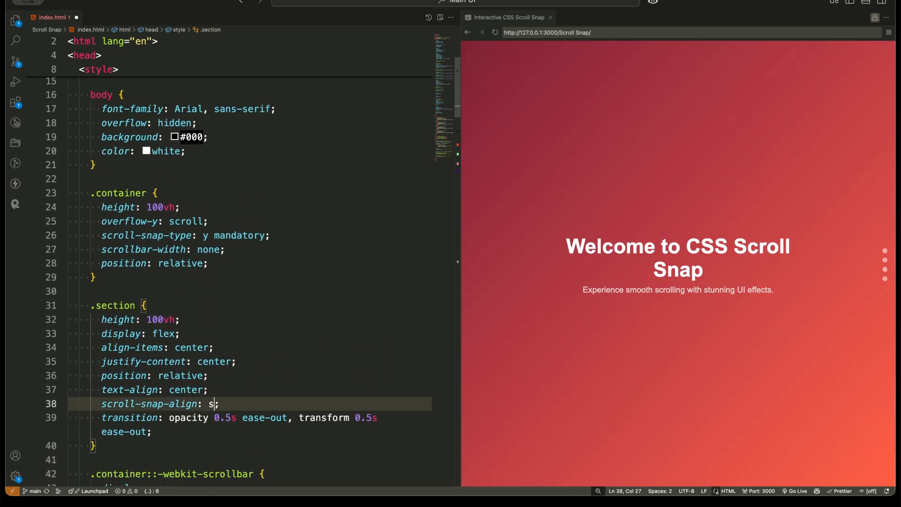
text(tart)
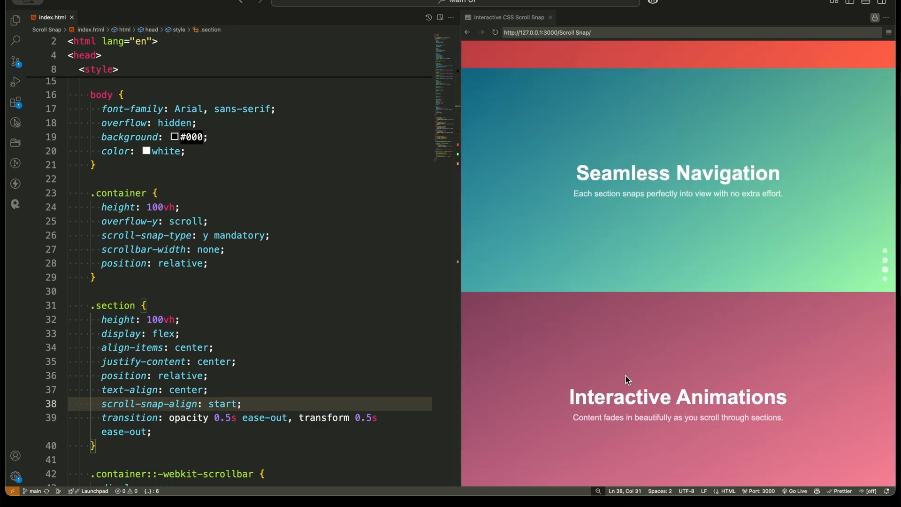
scroll(down, 3)
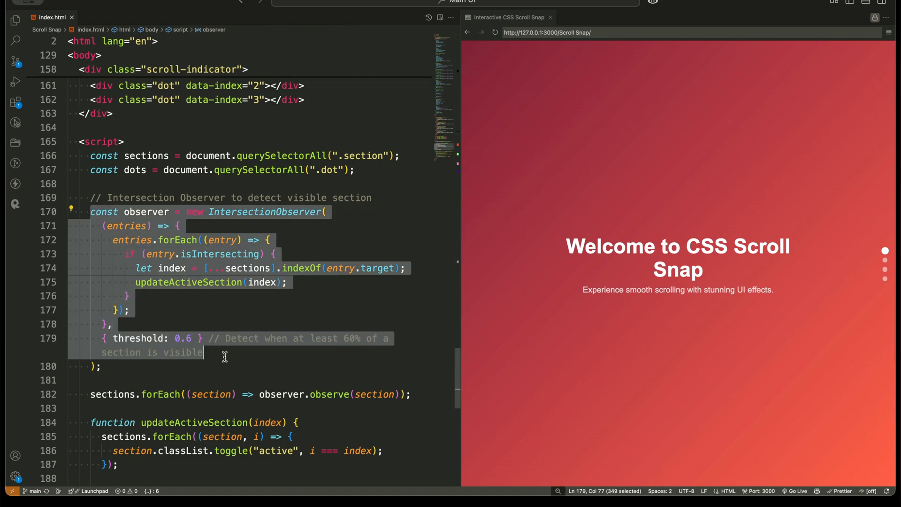
double_click(265, 211)
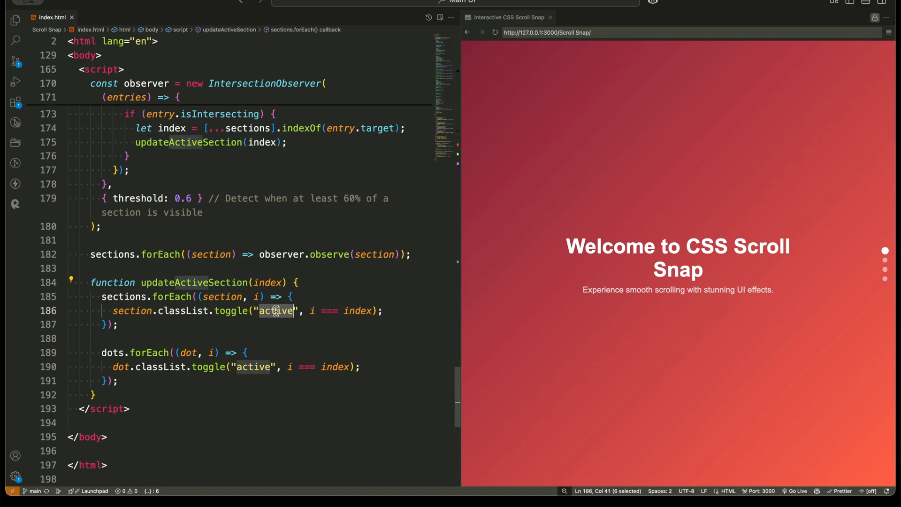
double_click(252, 367)
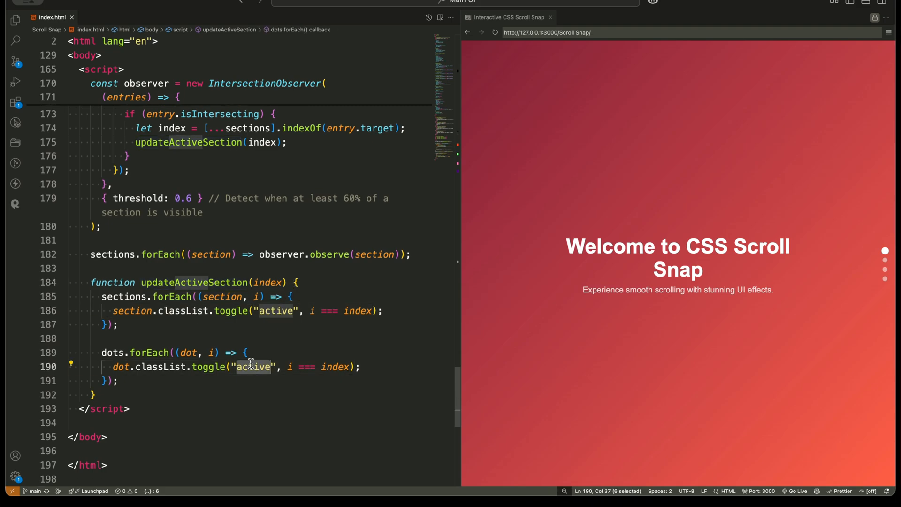
scroll(down, 3)
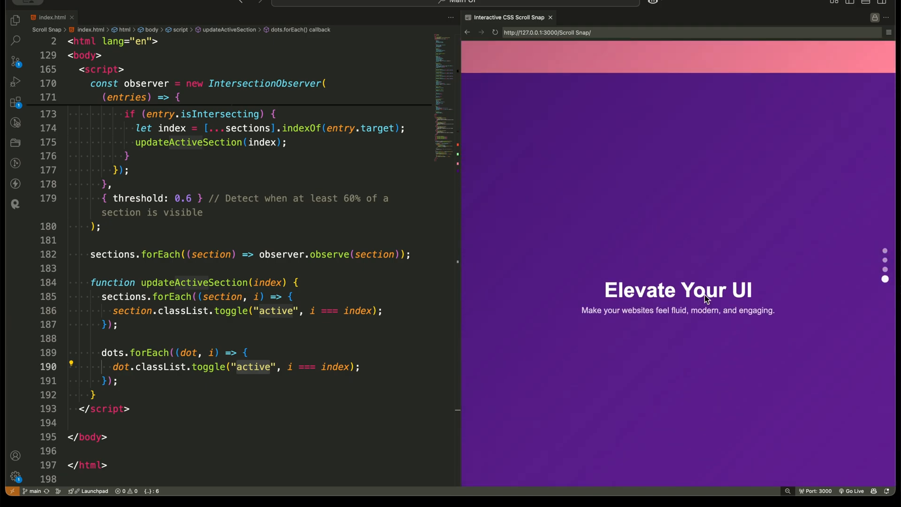
scroll(down, 3)
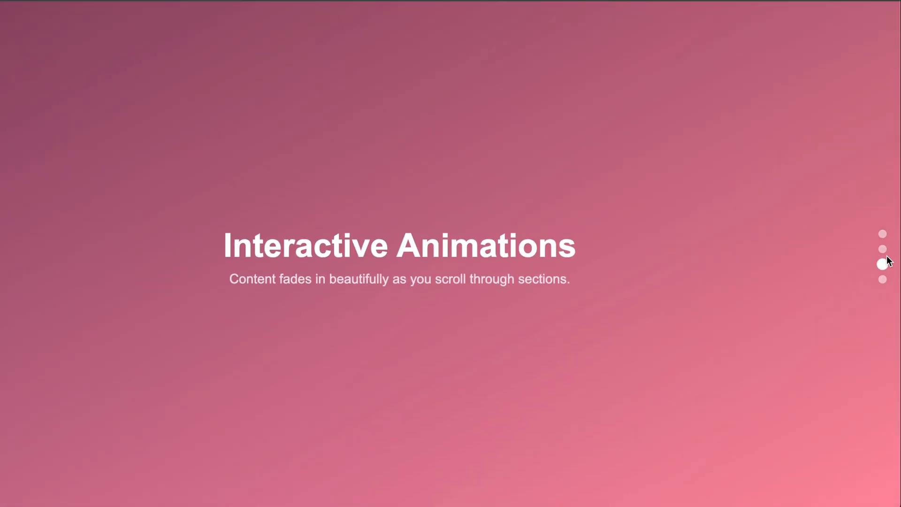
scroll(down, 3)
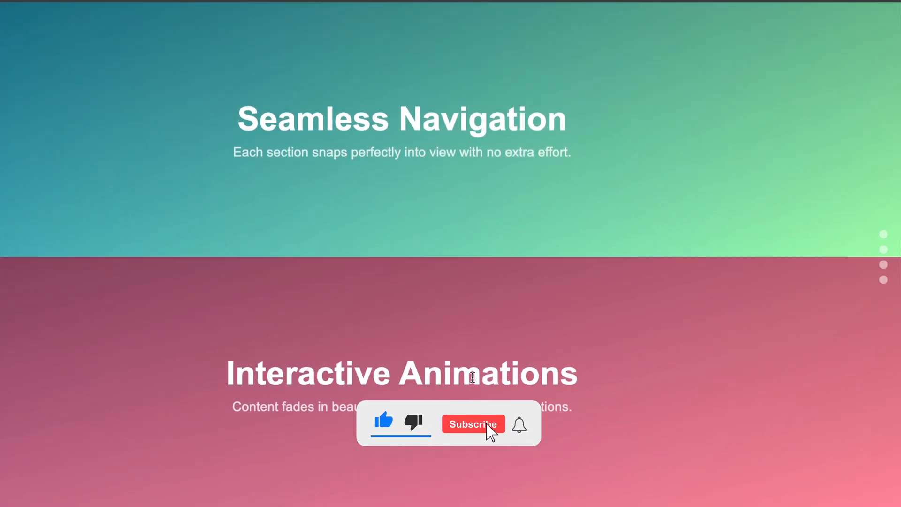
click(473, 423)
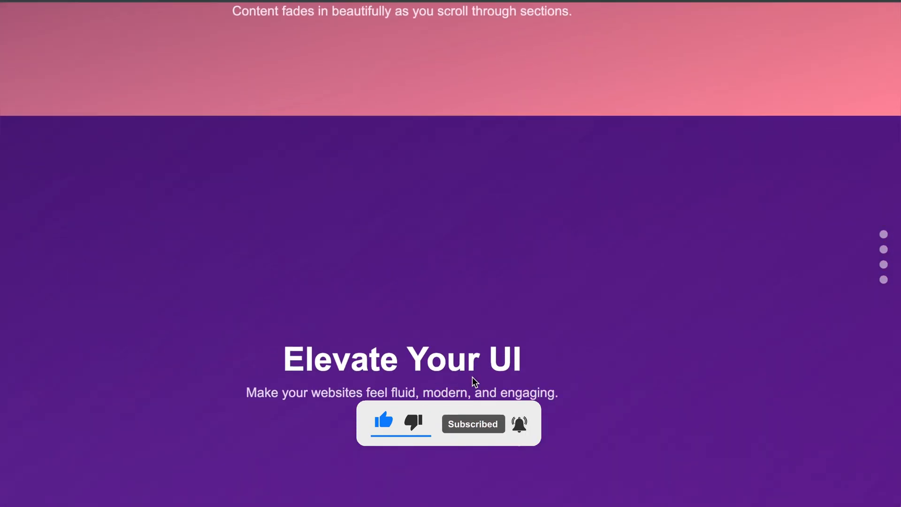